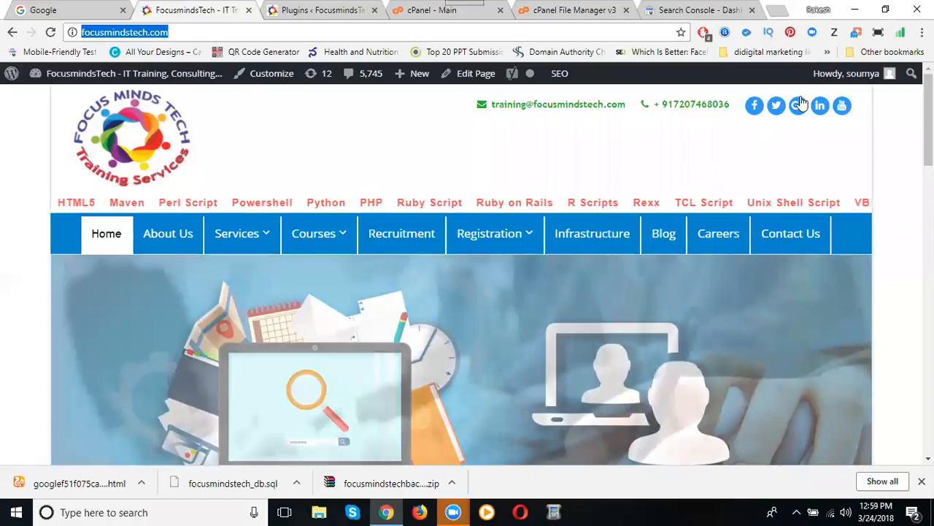
Start a new Chrome tab for the XML-Sitemaps.com generator.
left_click(771, 9)
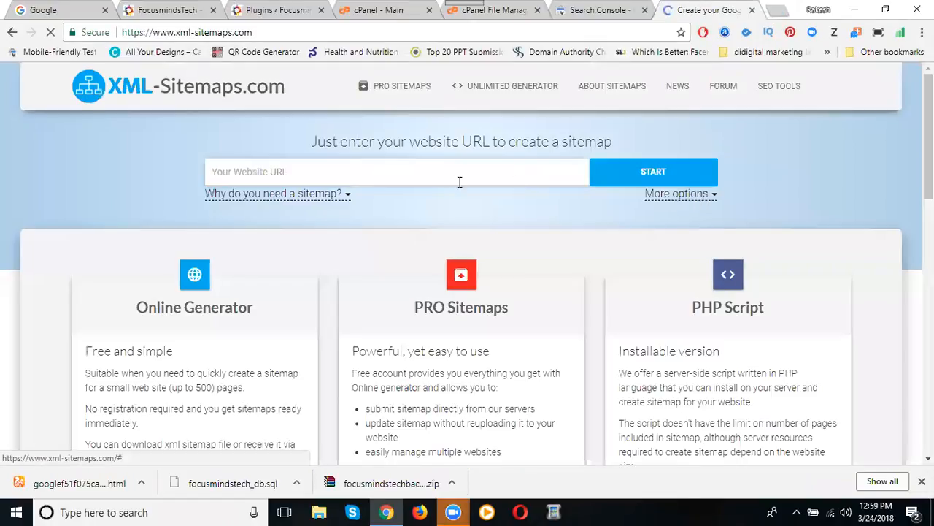
type("http://www.seasonswim.com/")
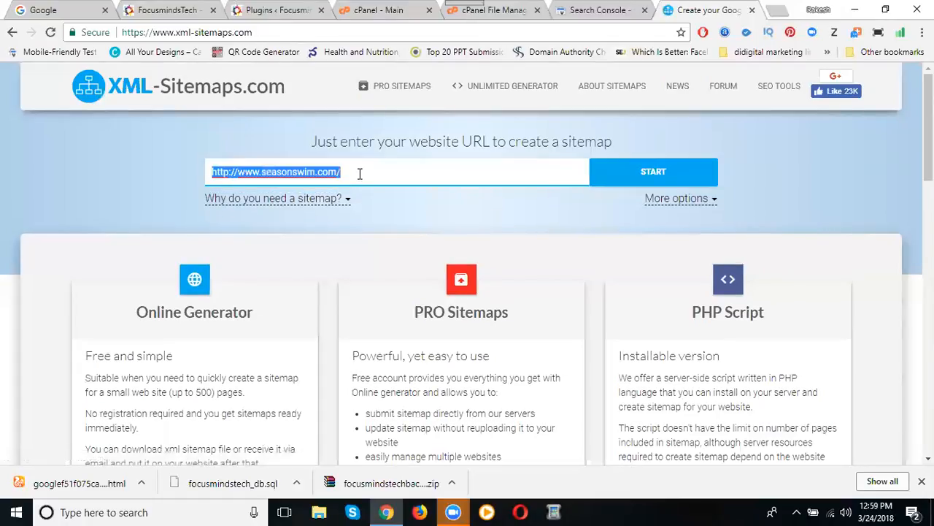
type("http://focusmindstech.com/")
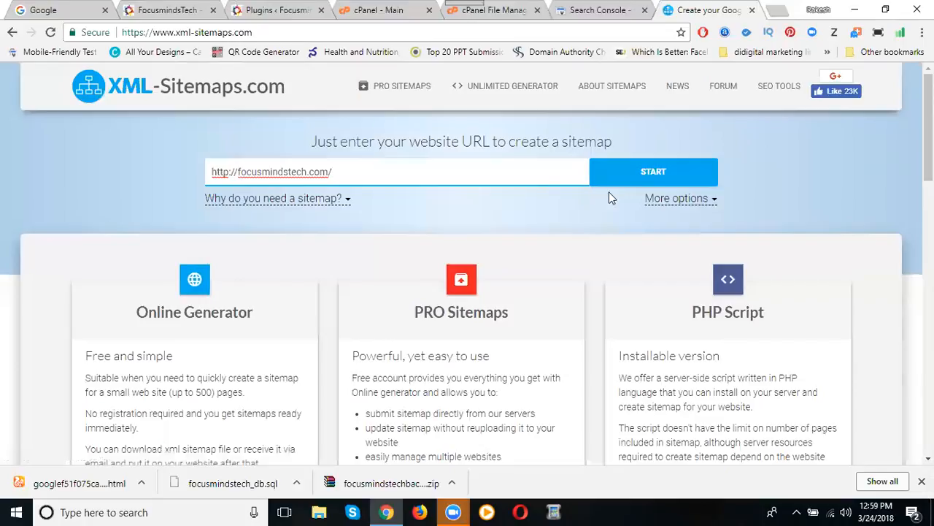
left_click(678, 199)
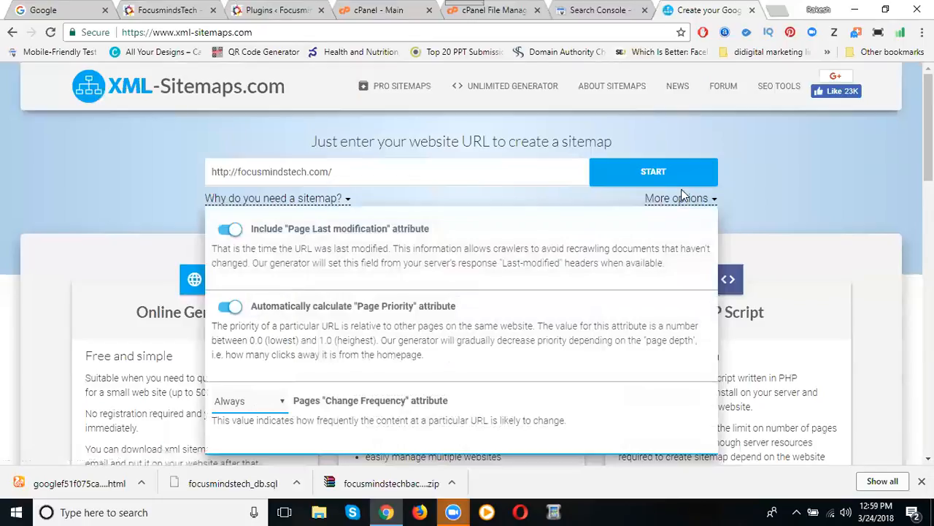
left_click(676, 198)
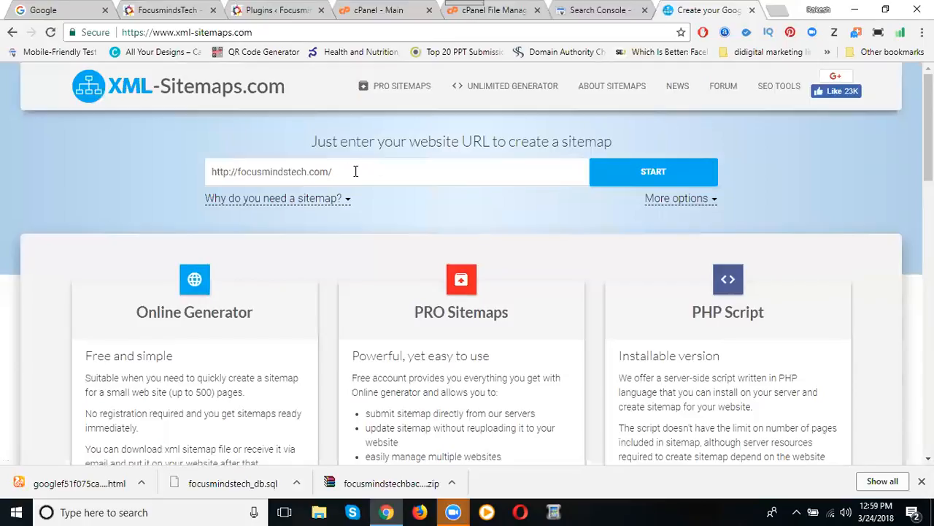
mouse_move(679, 199)
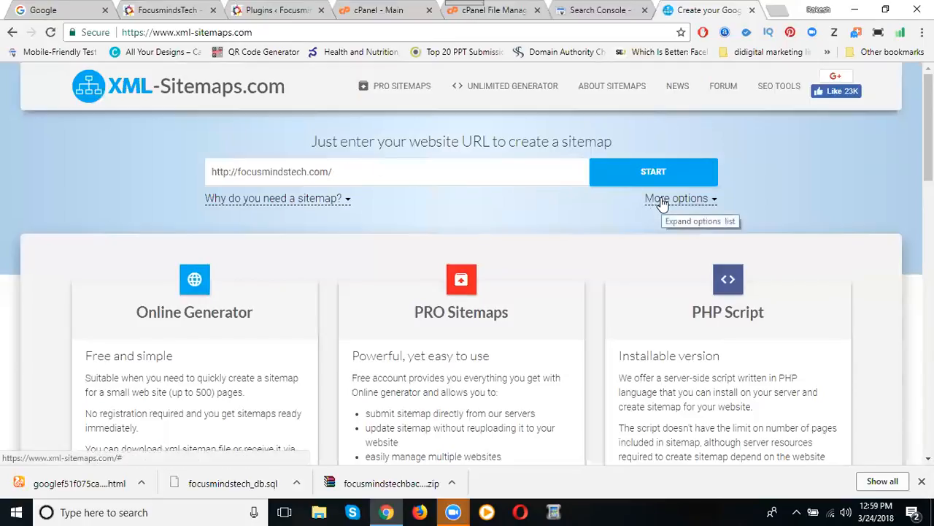
mouse_move(654, 178)
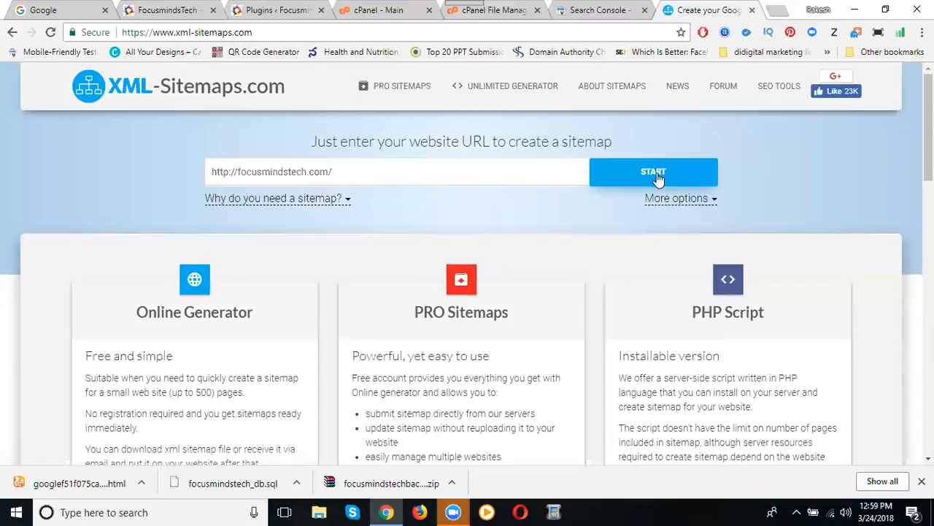
mouse_move(657, 172)
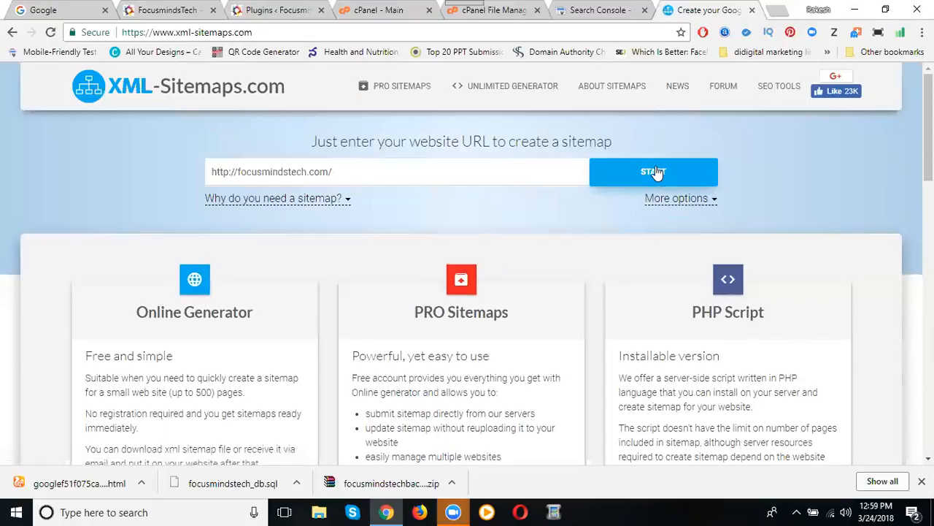
Crawl focusmindstech.com (42 pages scanned, 37 added) and go to the sitemap details.
left_click(652, 172)
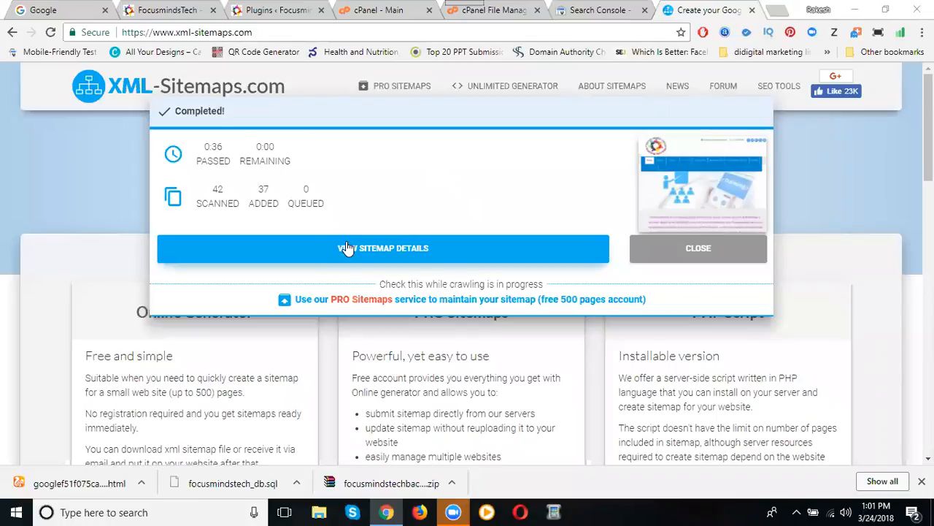
left_click(383, 248)
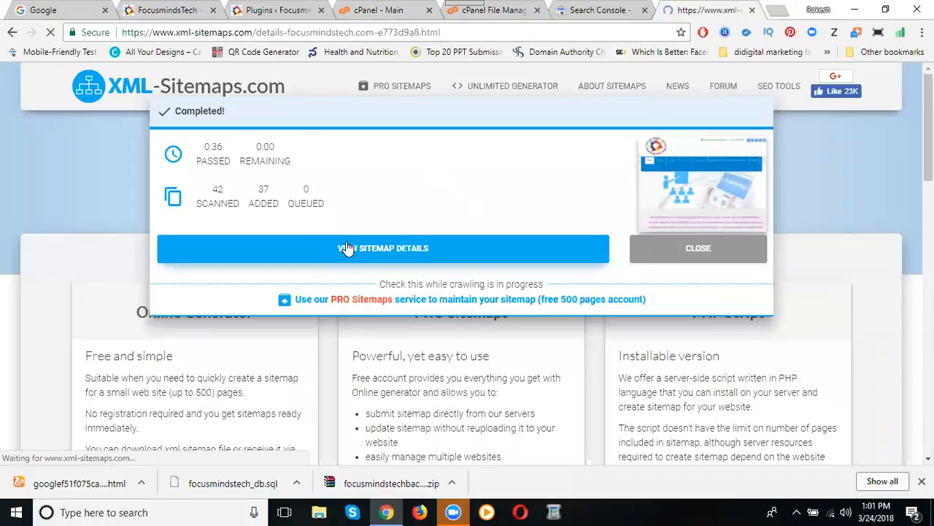
Download the generated sitemap.xml and remove the older sitemap copies from Downloads.
left_click(382, 248)
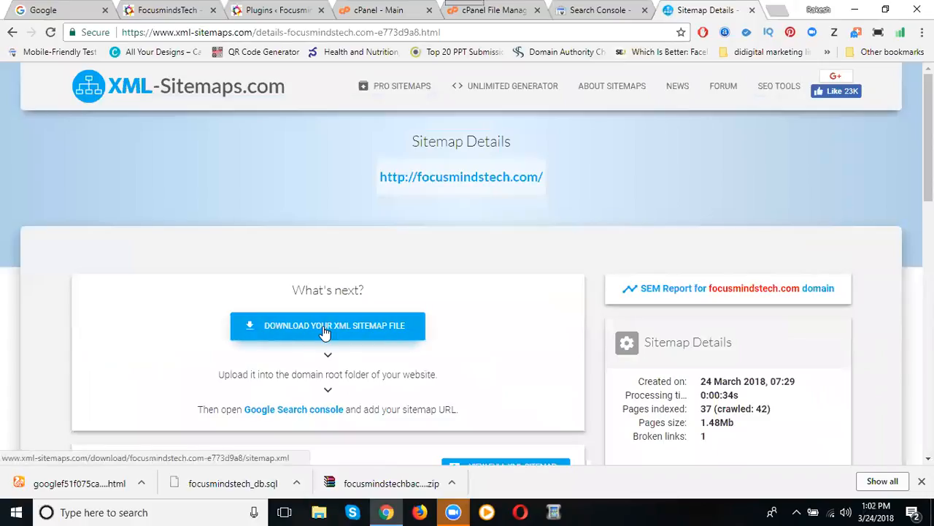
left_click(327, 324)
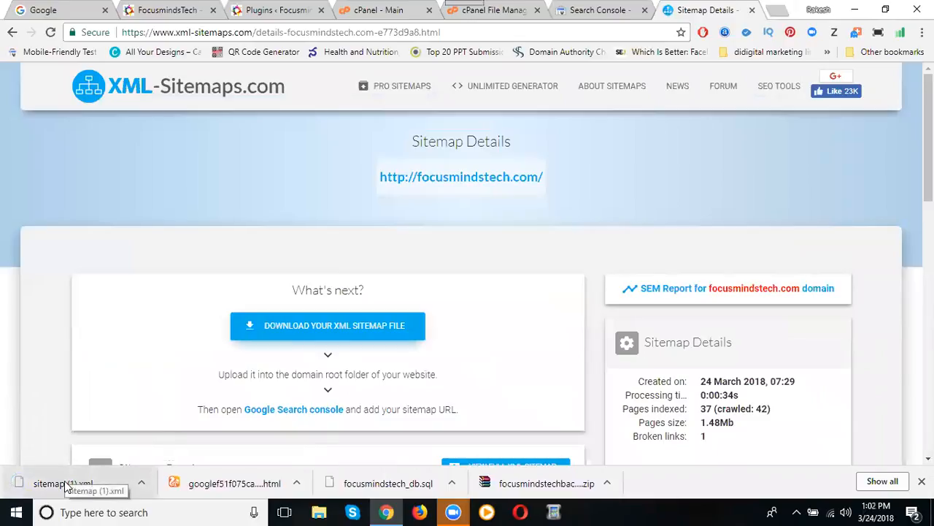
mouse_move(558, 351)
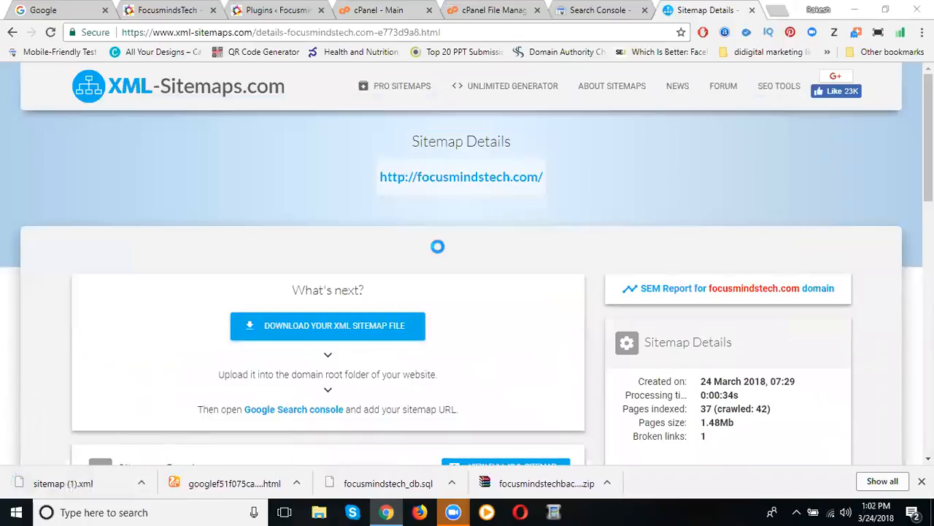
left_click(319, 511)
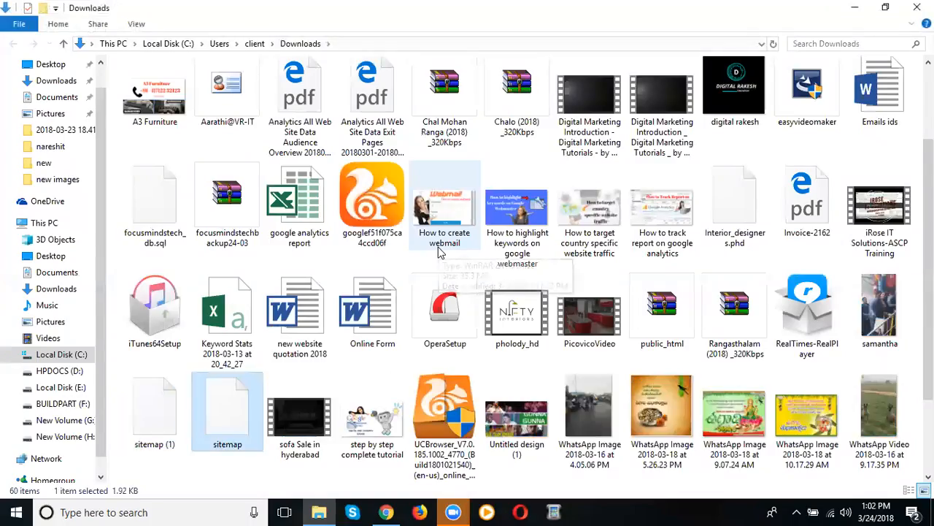
left_click(154, 409)
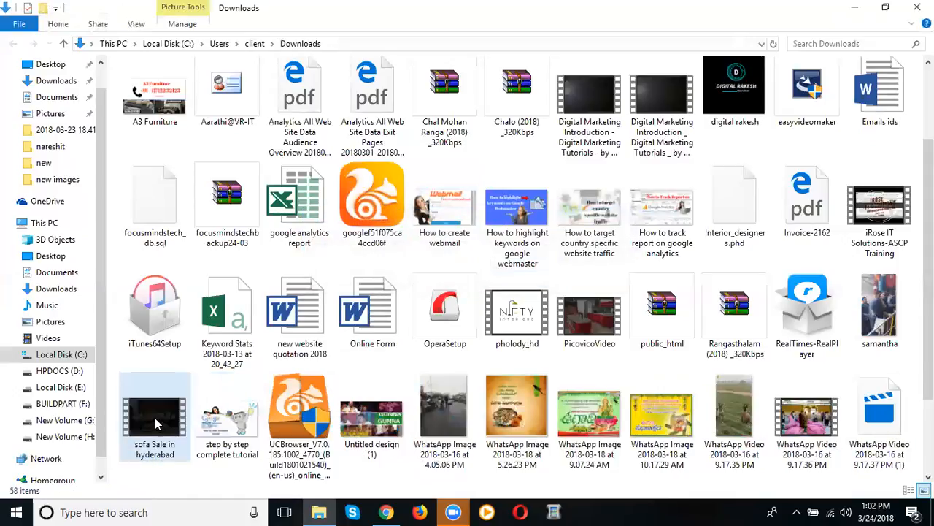
Re-download a fresh sitemap.xml and switch over to the cPanel dashboard.
left_click(386, 511)
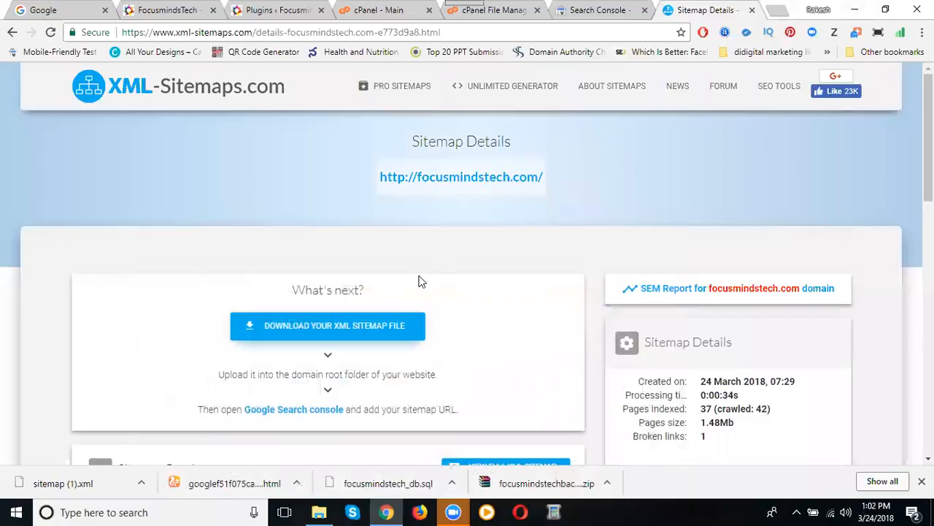
left_click(327, 326)
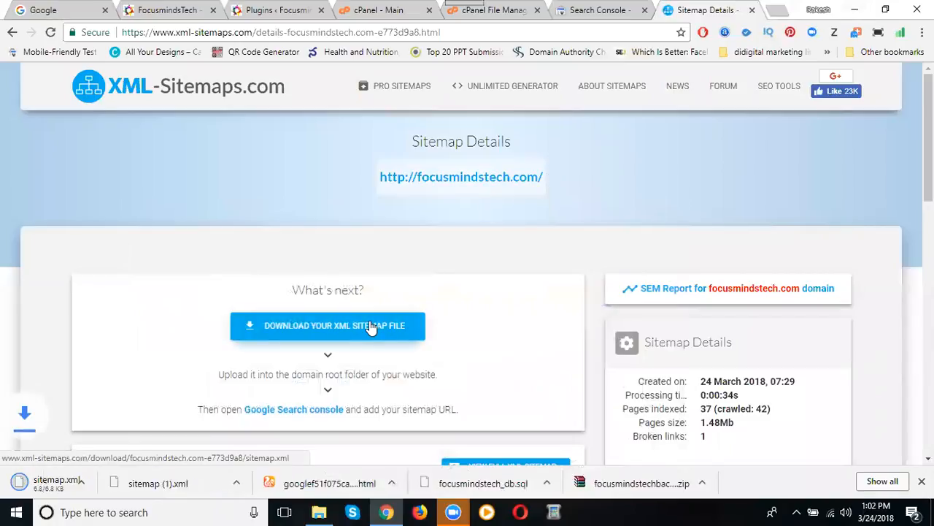
left_click(377, 9)
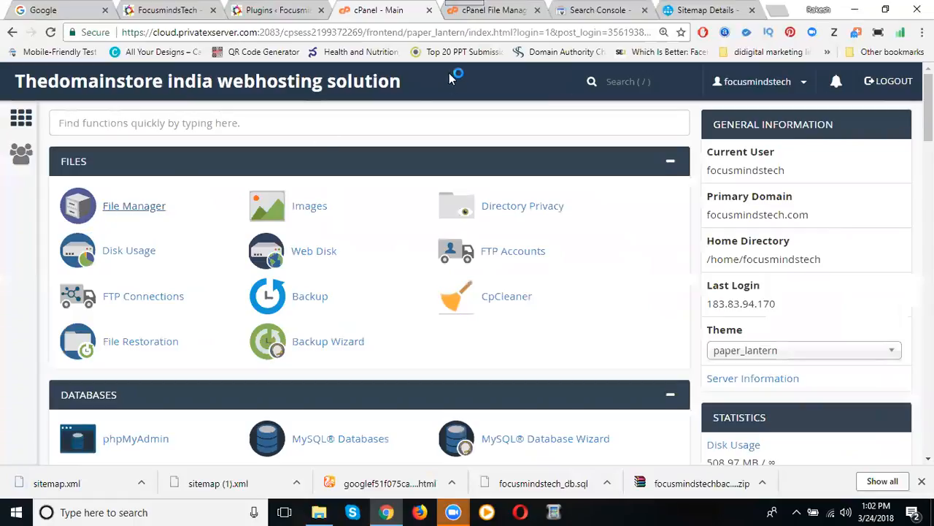
Upload sitemap.xml into public_html via cPanel File Manager until it reaches 100%.
left_click(489, 9)
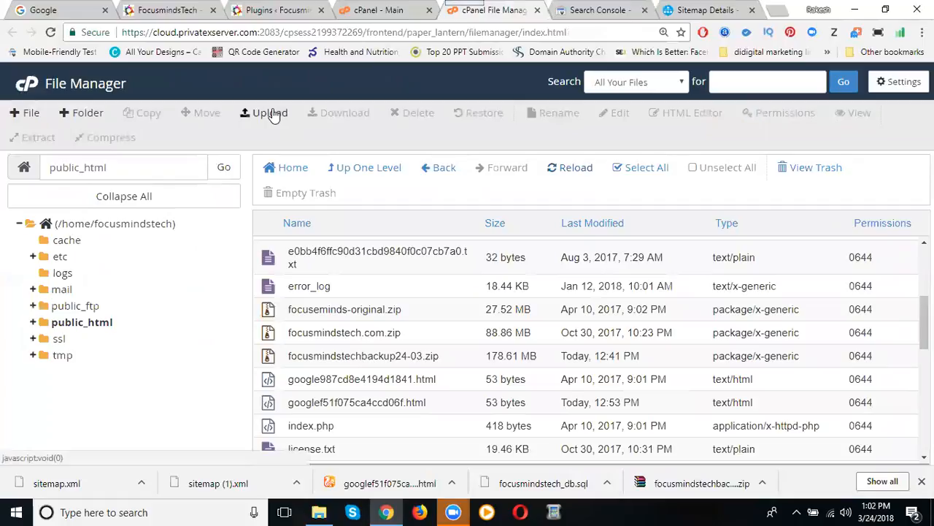
left_click(269, 113)
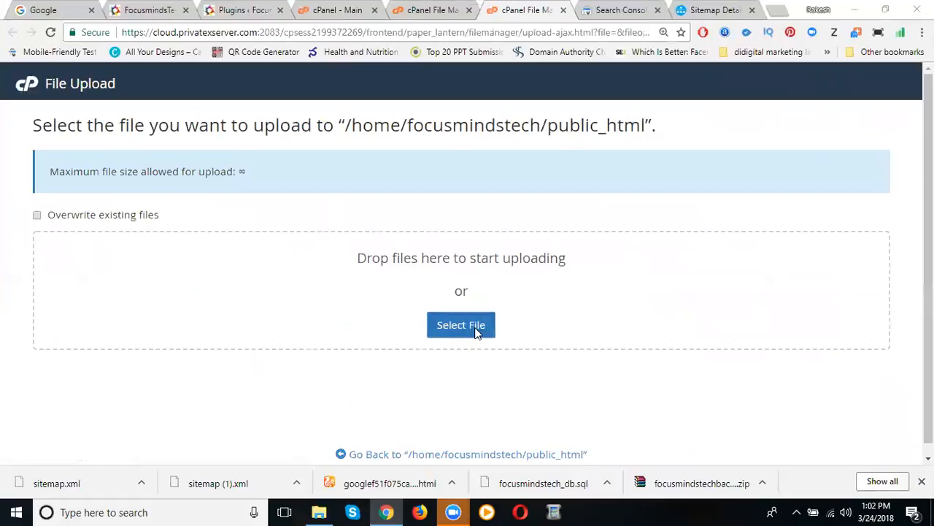
left_click(462, 324)
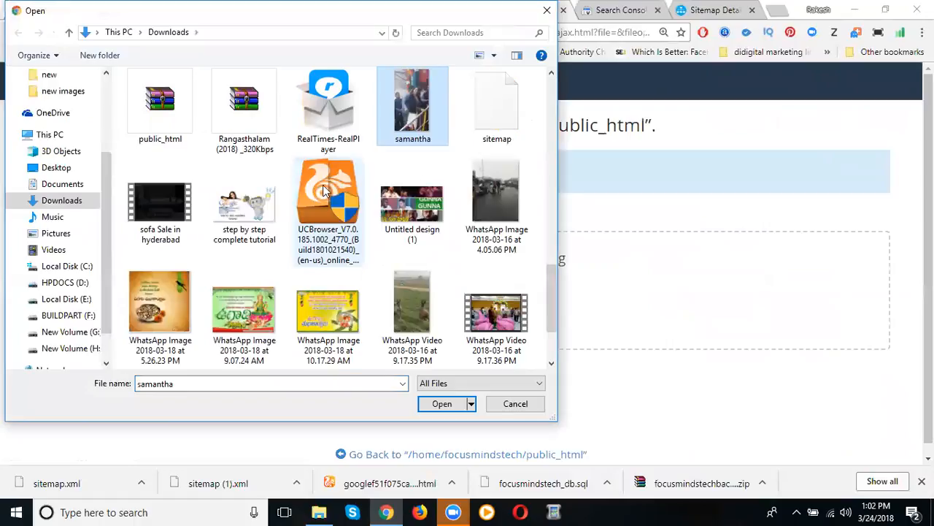
left_click(441, 403)
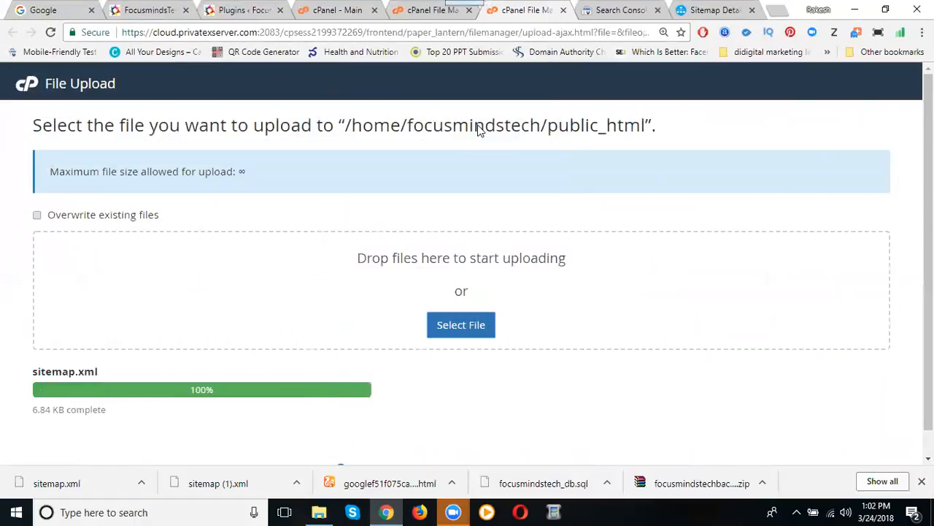
scroll("down", 3)
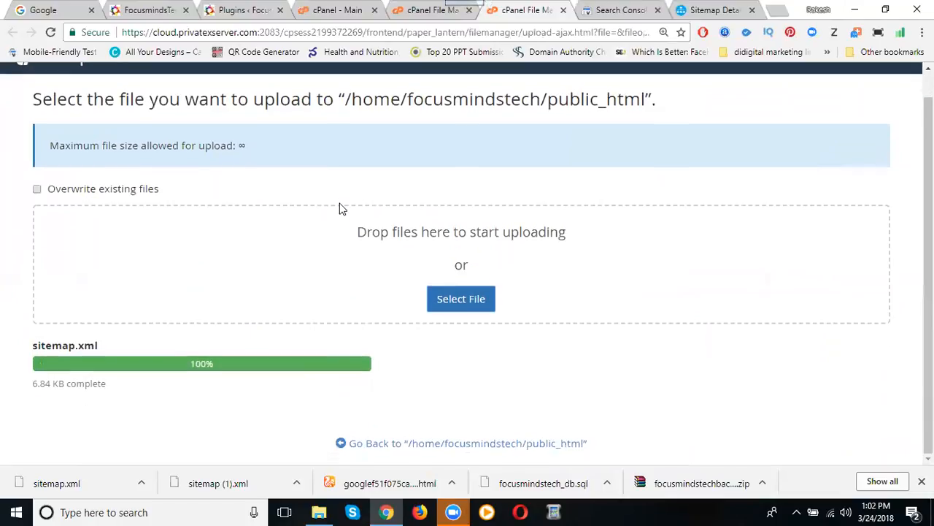
mouse_move(616, 8)
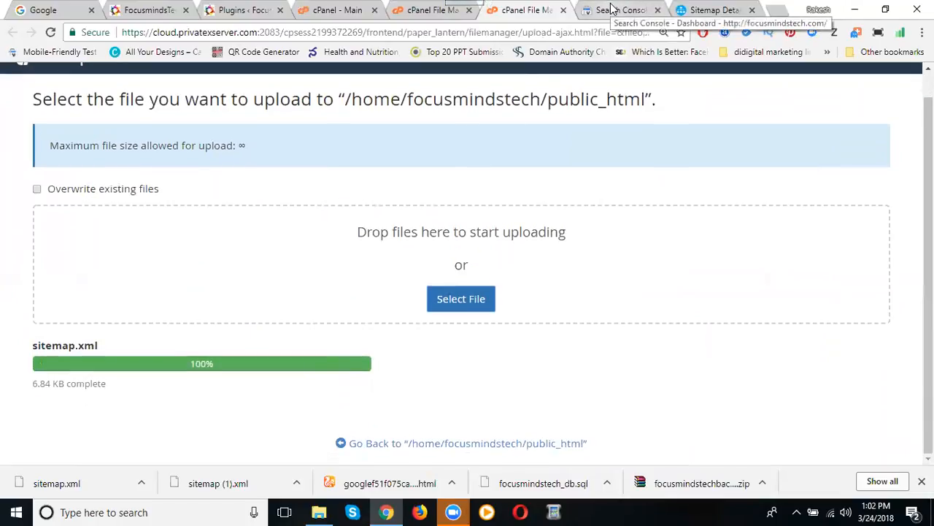
Show the Search Console Sitemaps report listing /sitemap.xml as pending with 34 submitted, 33 indexed.
left_click(620, 9)
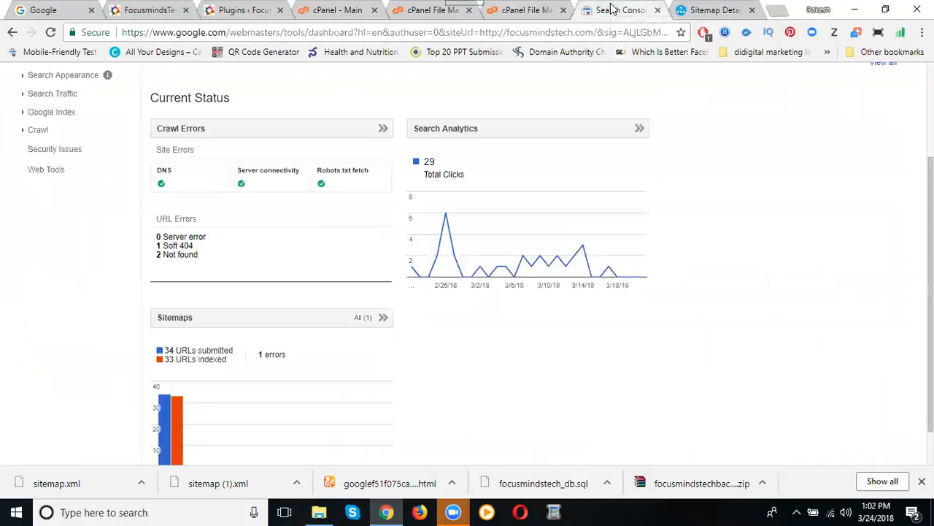
left_click(175, 317)
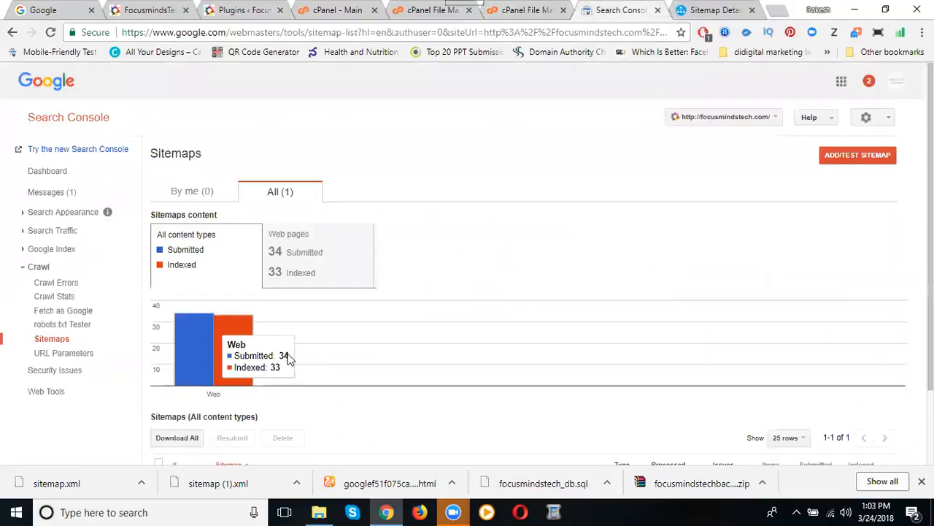
mouse_move(295, 280)
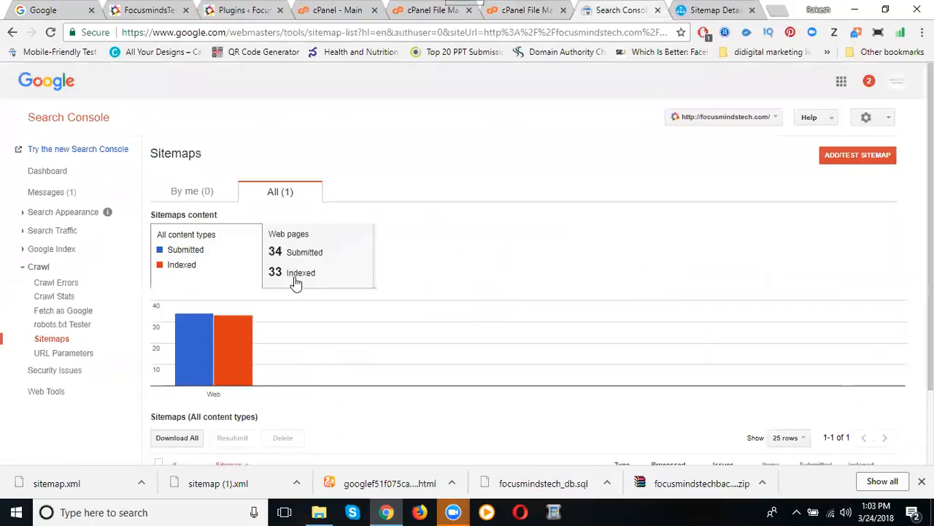
scroll("down", 3)
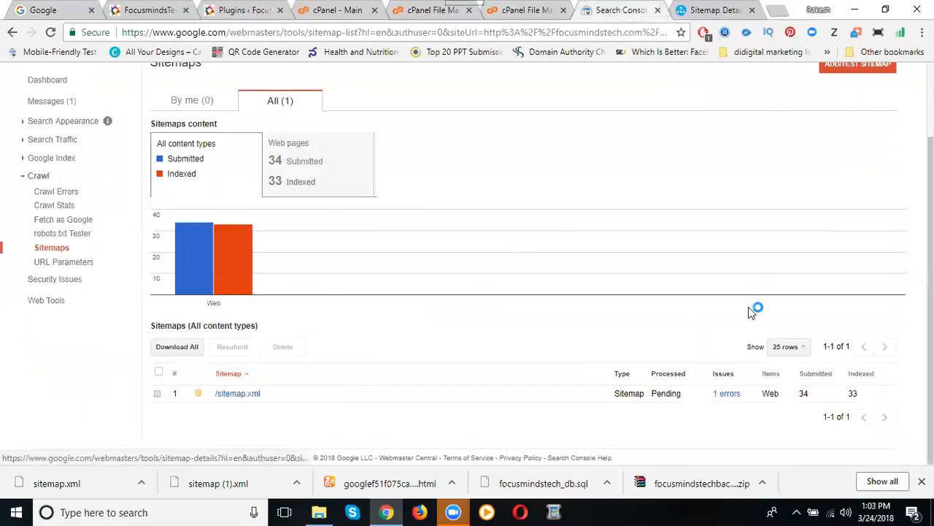
Test sitemap.xml via ADD/TEST SITEMAP, reporting 37 pages submitted and no errors.
scroll("up", 3)
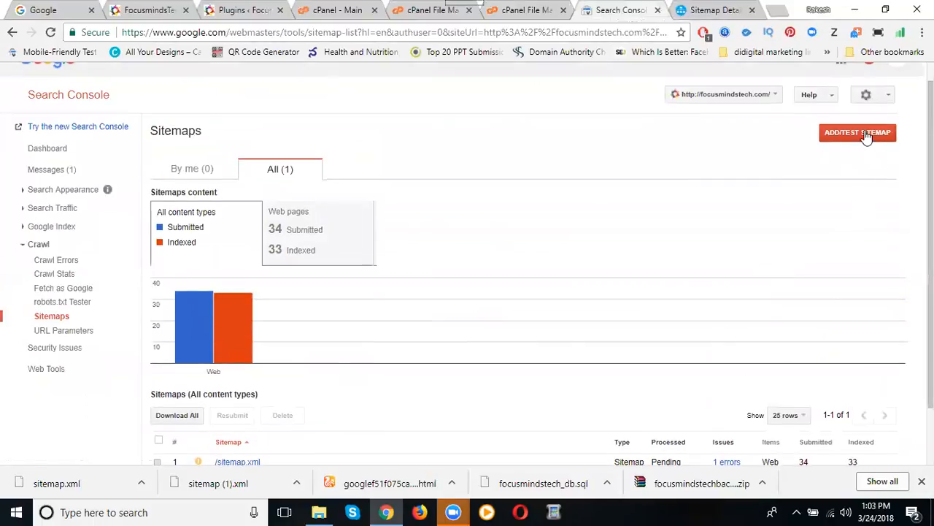
left_click(858, 131)
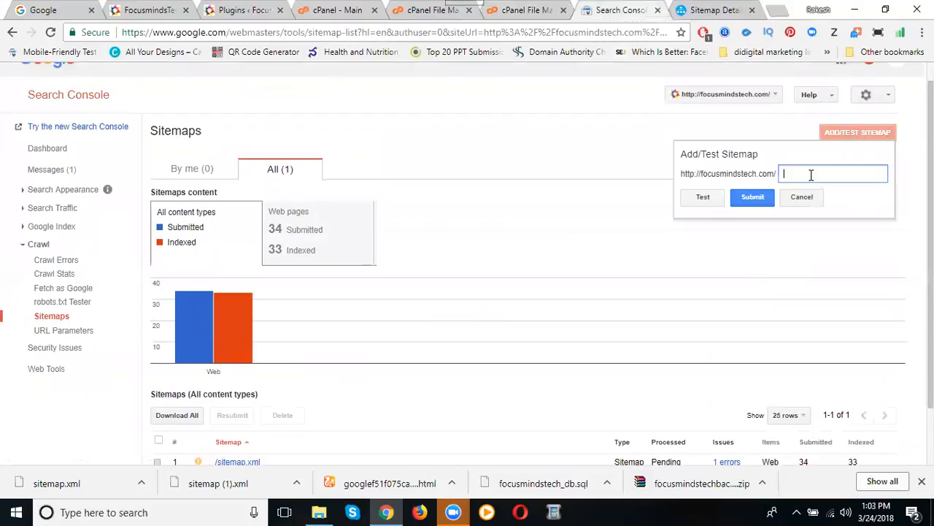
type("sitemap")
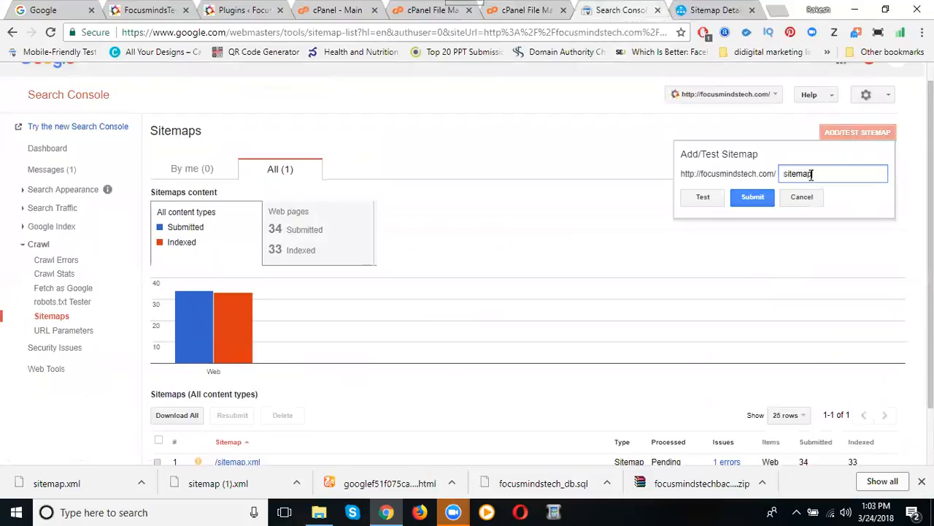
type(".xml")
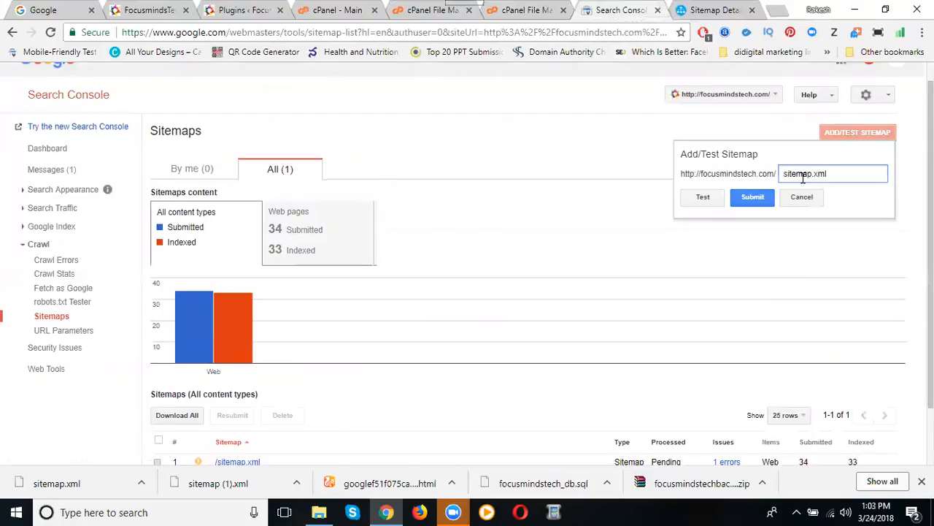
left_click(701, 197)
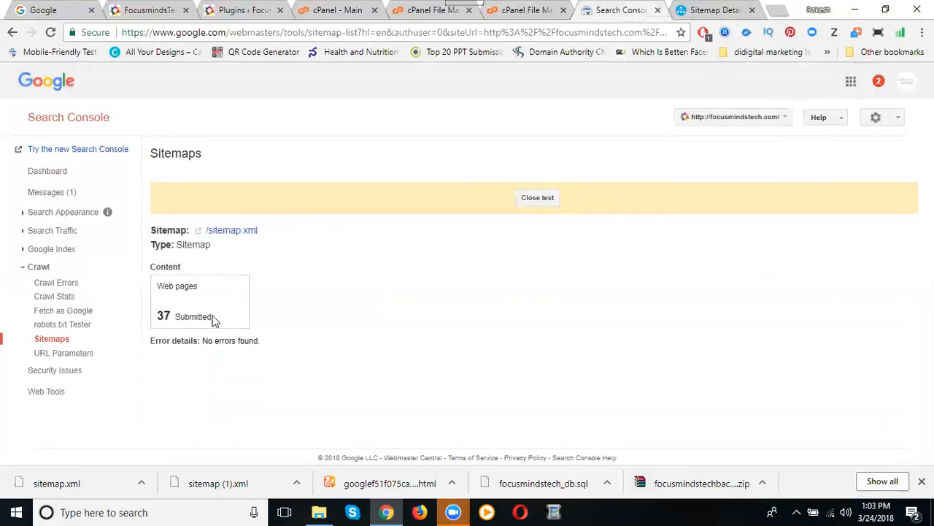
mouse_move(175, 319)
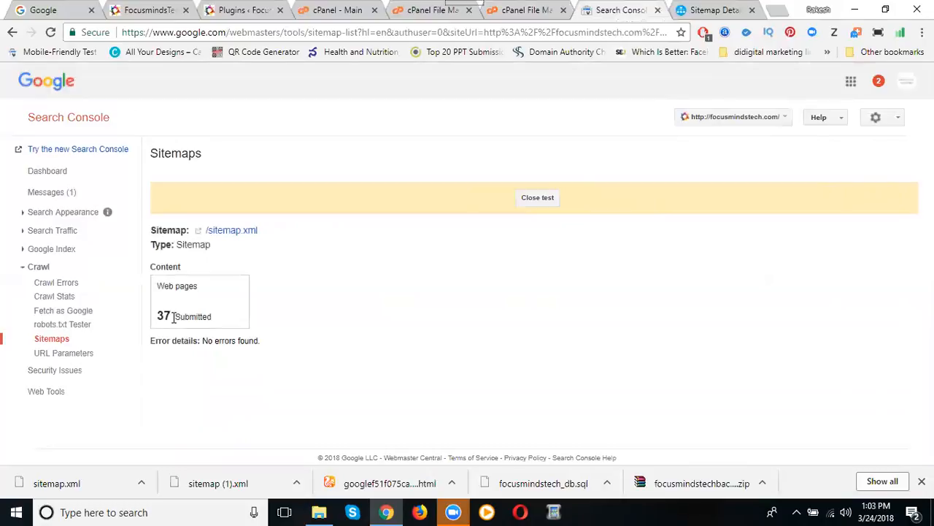
Submit sitemap.xml to Google via ADD/TEST SITEMAP.
left_click(538, 197)
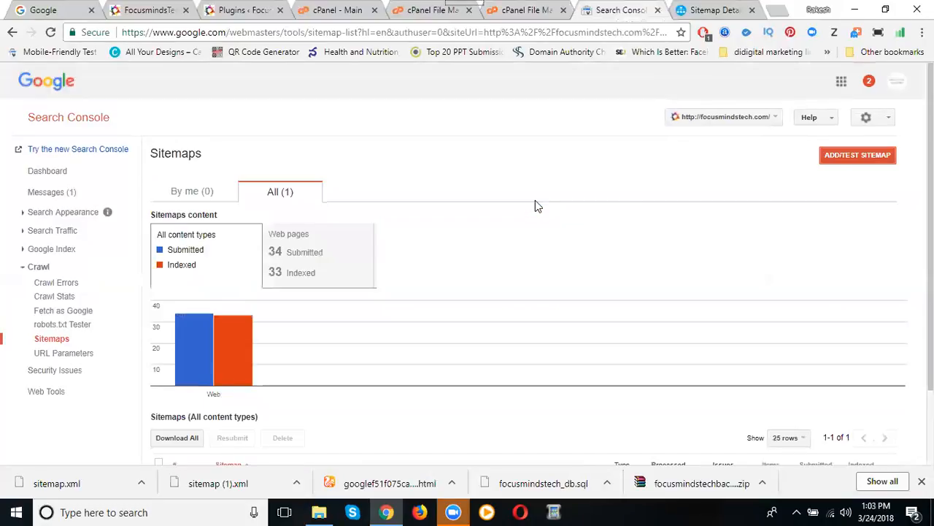
left_click(857, 155)
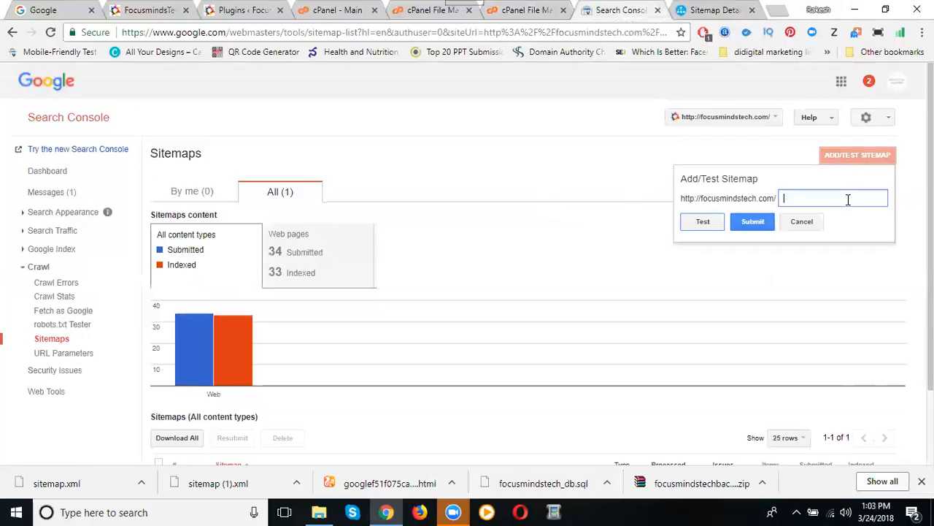
type("sitemap")
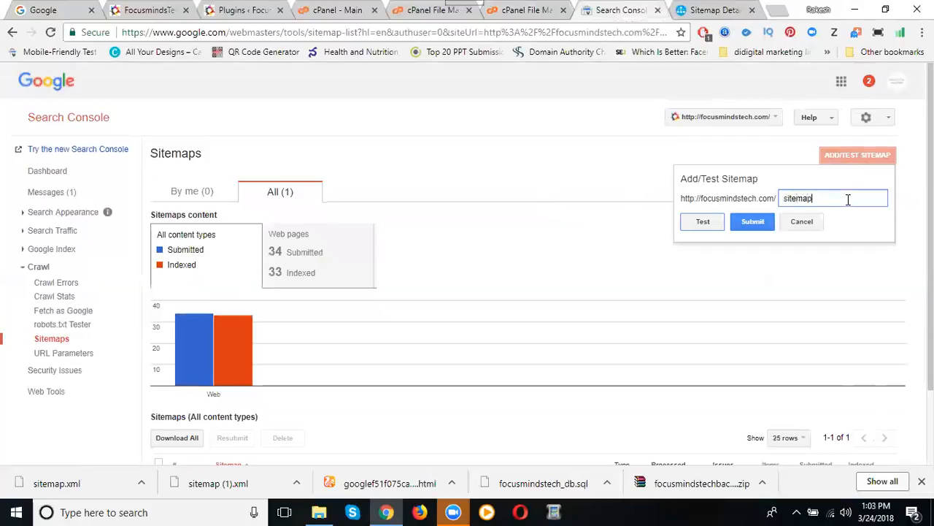
type(".xml")
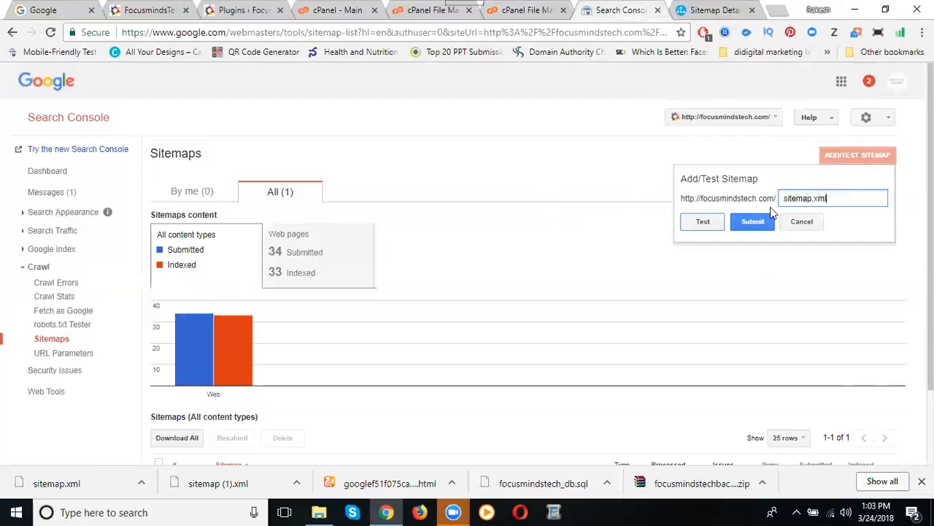
left_click(753, 222)
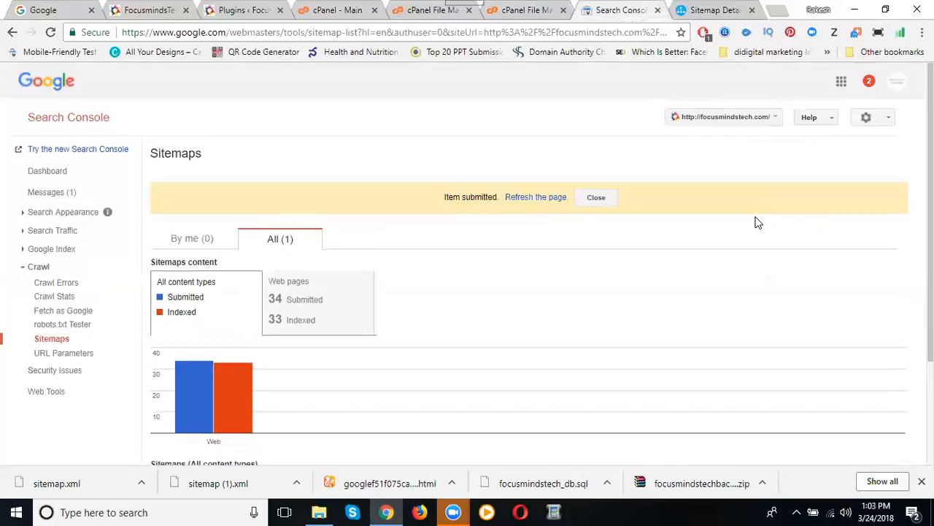
Refresh the Sitemaps report to show 37 pages submitted and 33 indexed.
left_click(534, 197)
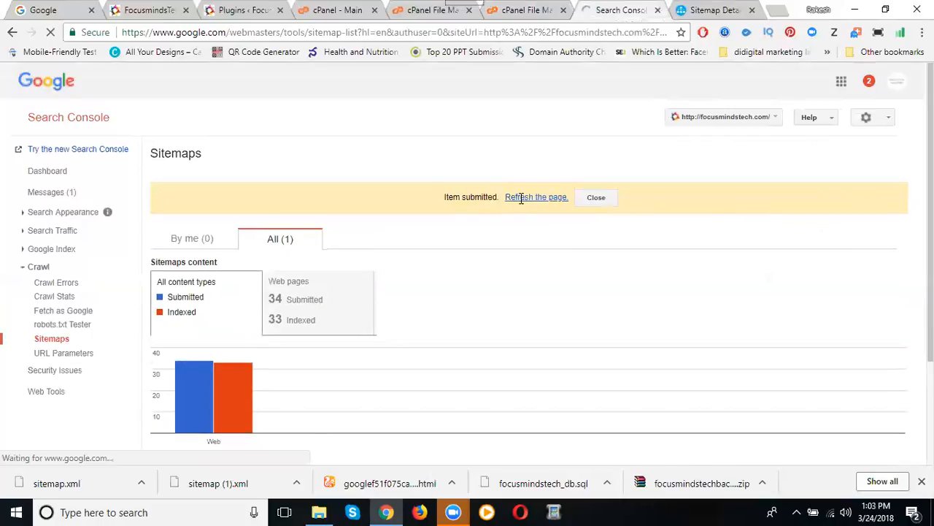
left_click(536, 197)
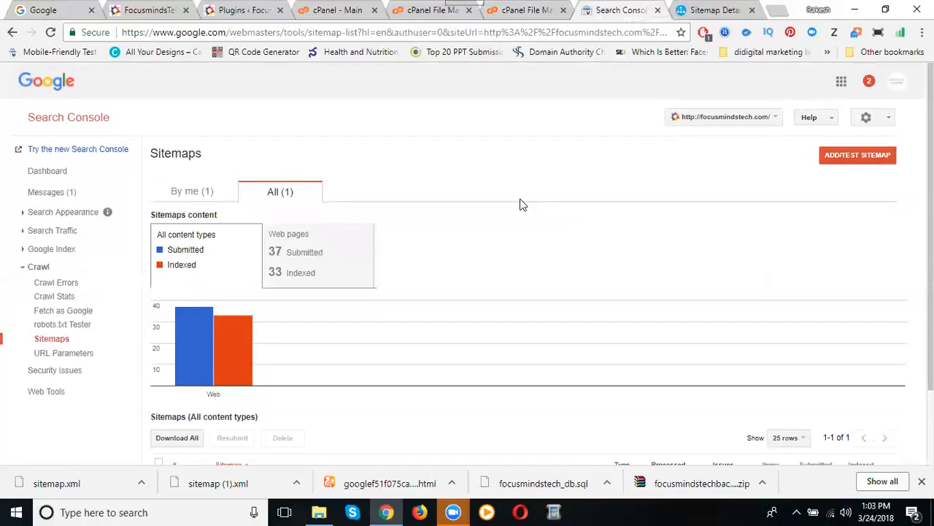
scroll("down", 3)
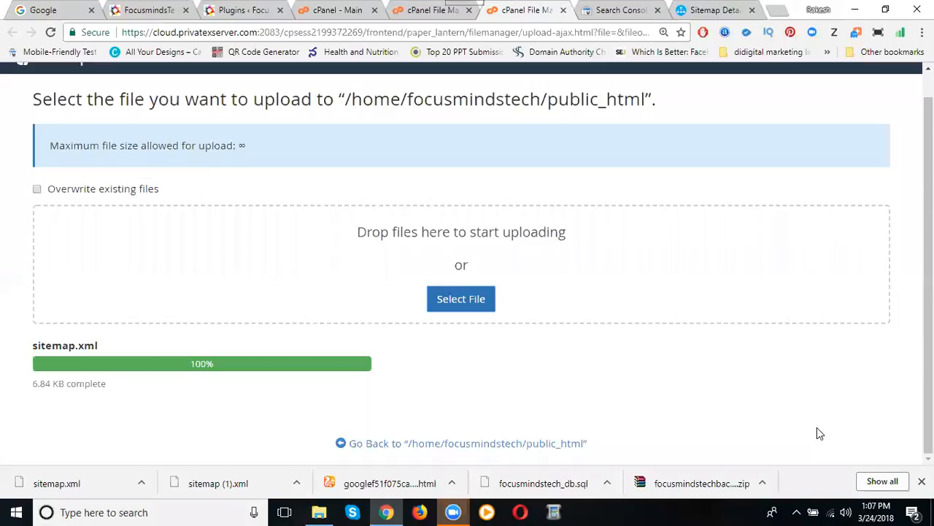
mouse_move(400, 192)
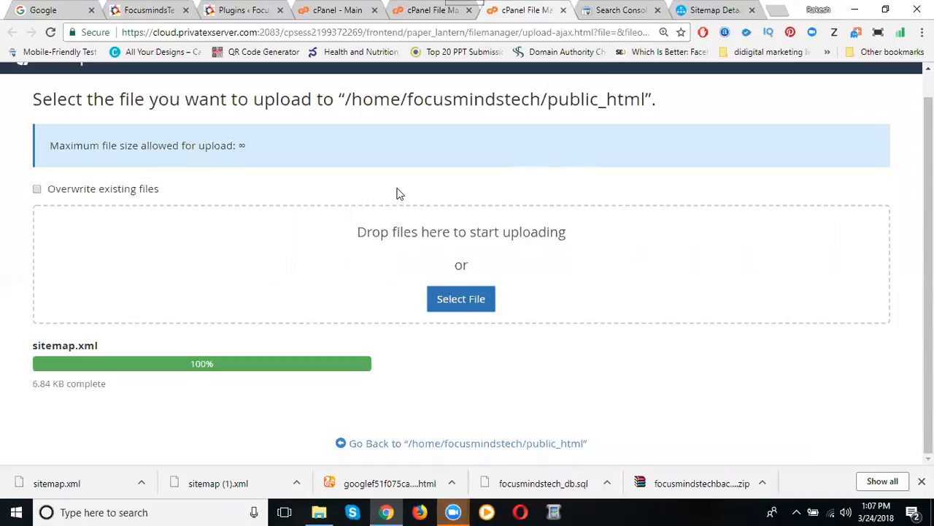
mouse_move(208, 70)
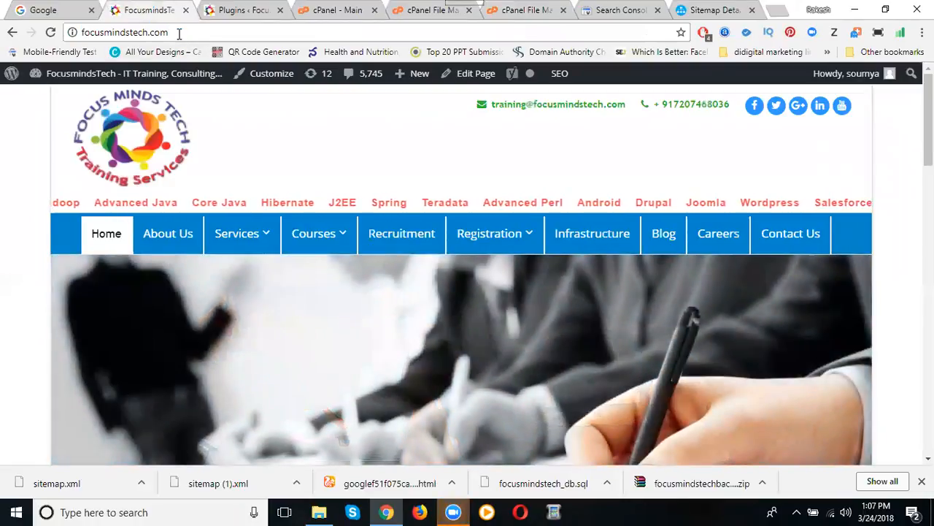
Load focusmindstech.com/sitemap.xml live and highlight the home page's 2018-03-24 lastmod date.
type("/si")
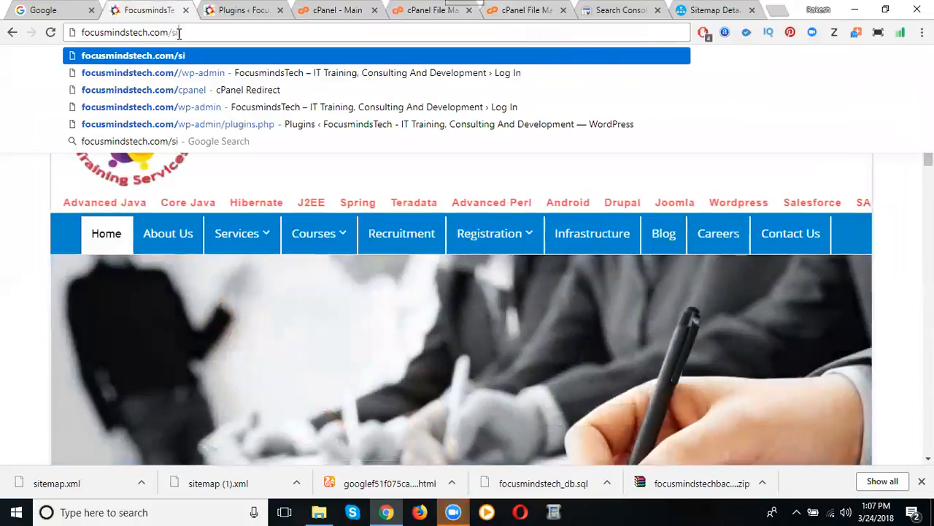
type("temap.xml")
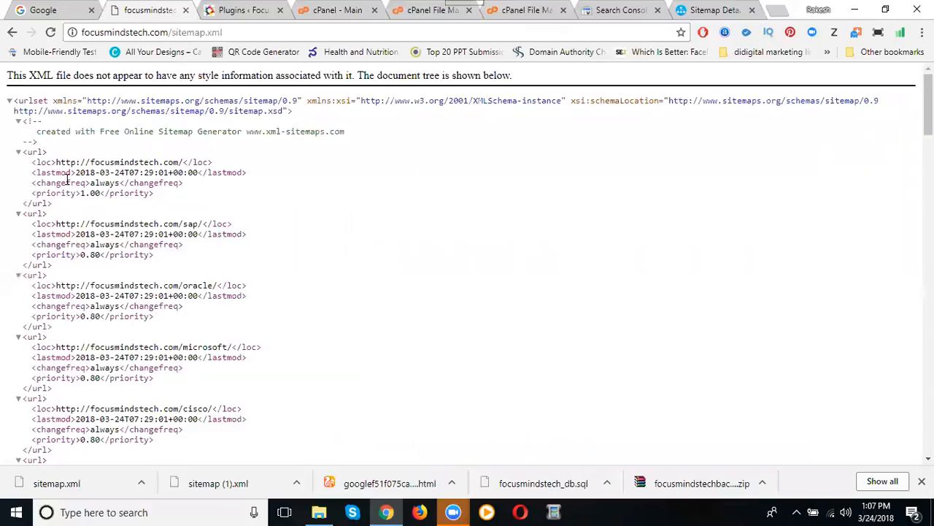
double_click(102, 172)
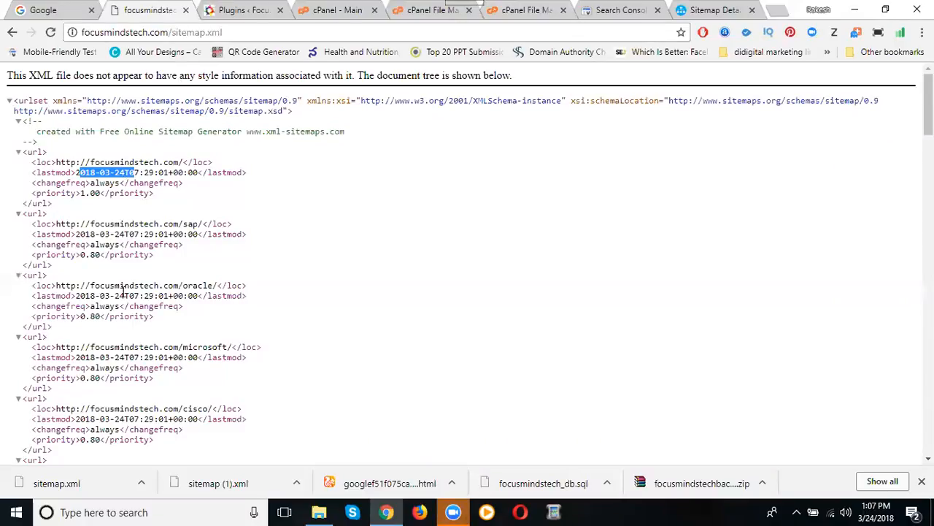
mouse_move(120, 193)
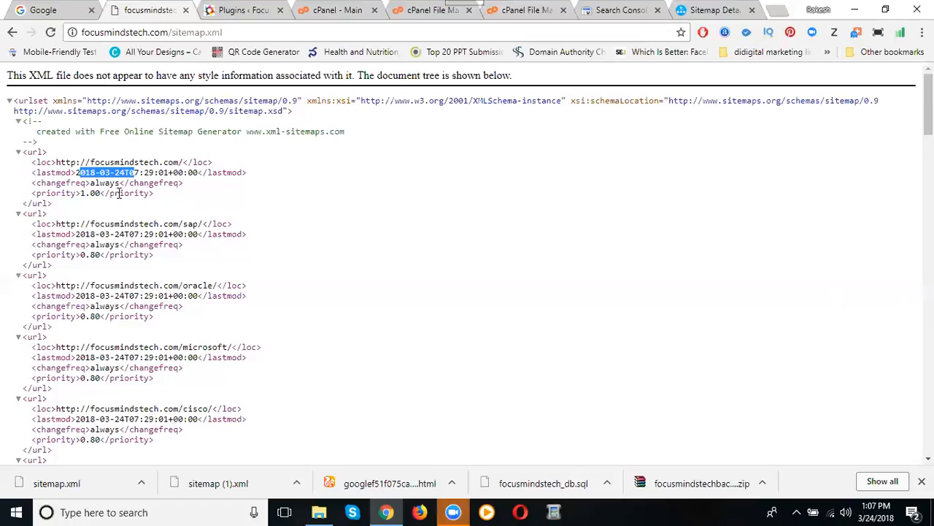
mouse_move(803, 423)
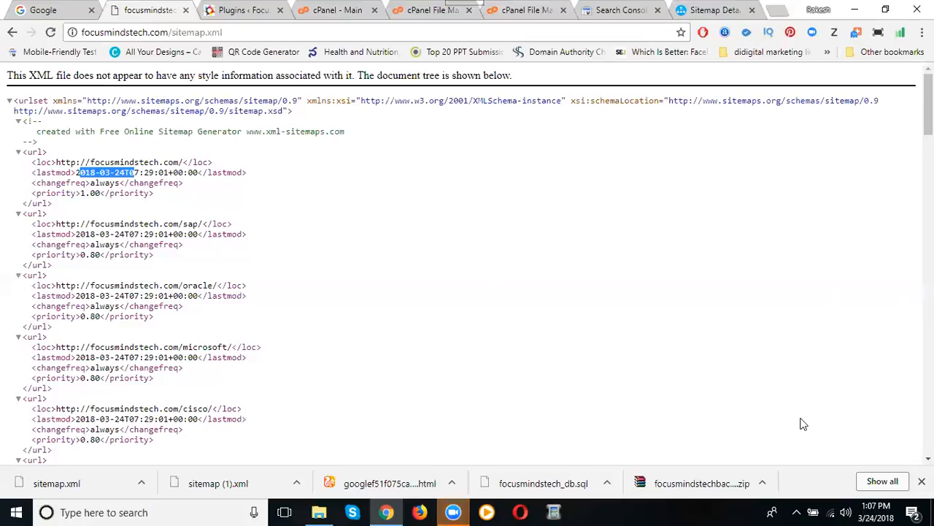